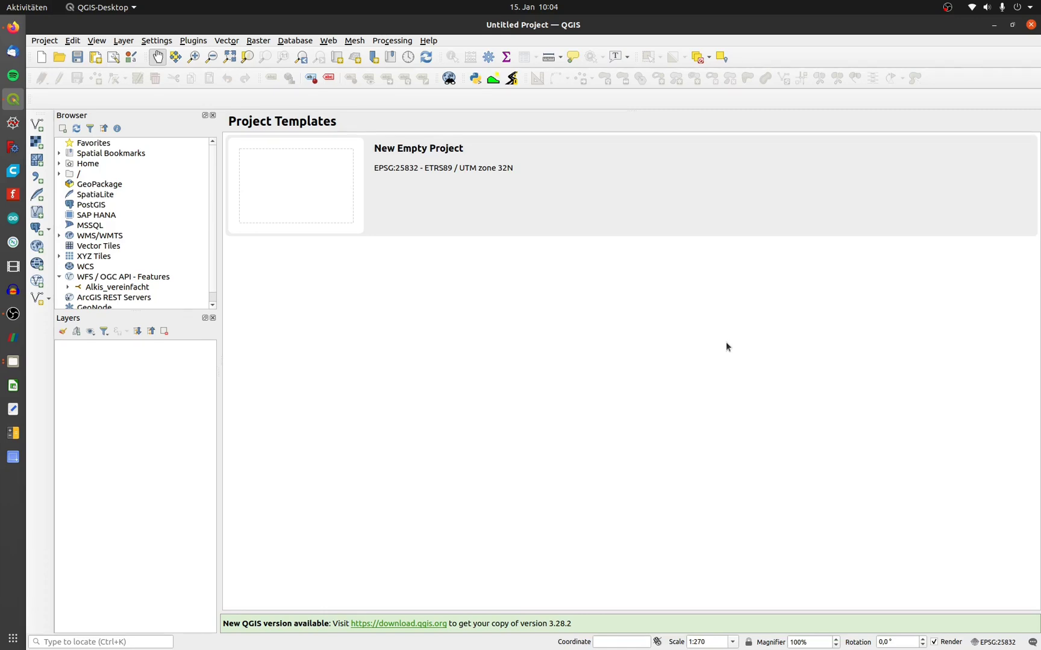
Search the plugin manager for 'lastool' and confirm the LAStools plugin is enabled.
left_click(193, 40)
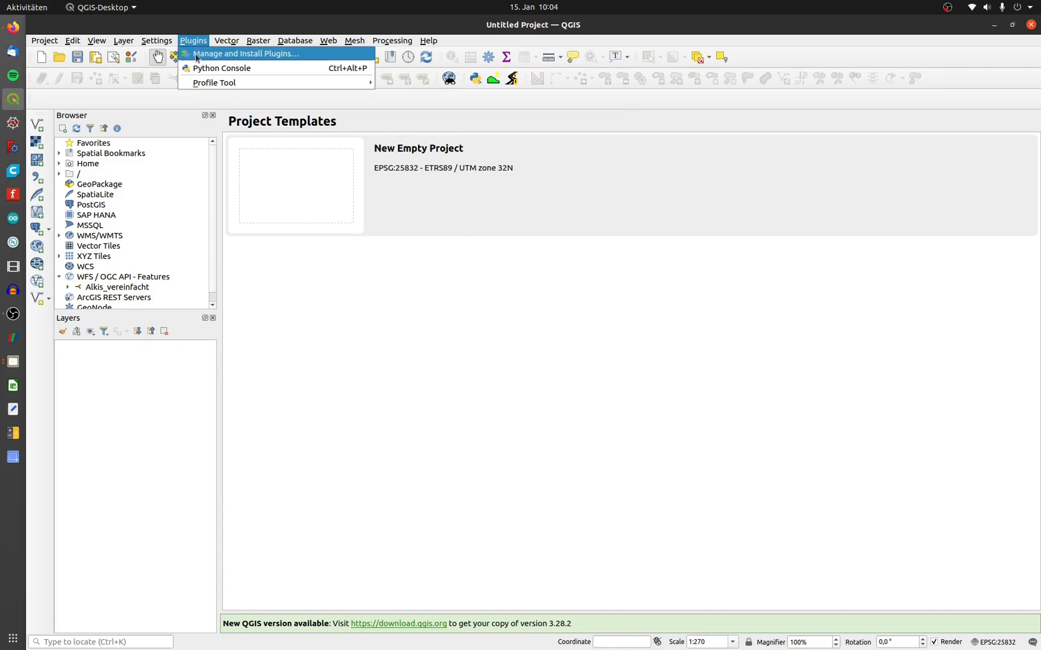
left_click(246, 53)
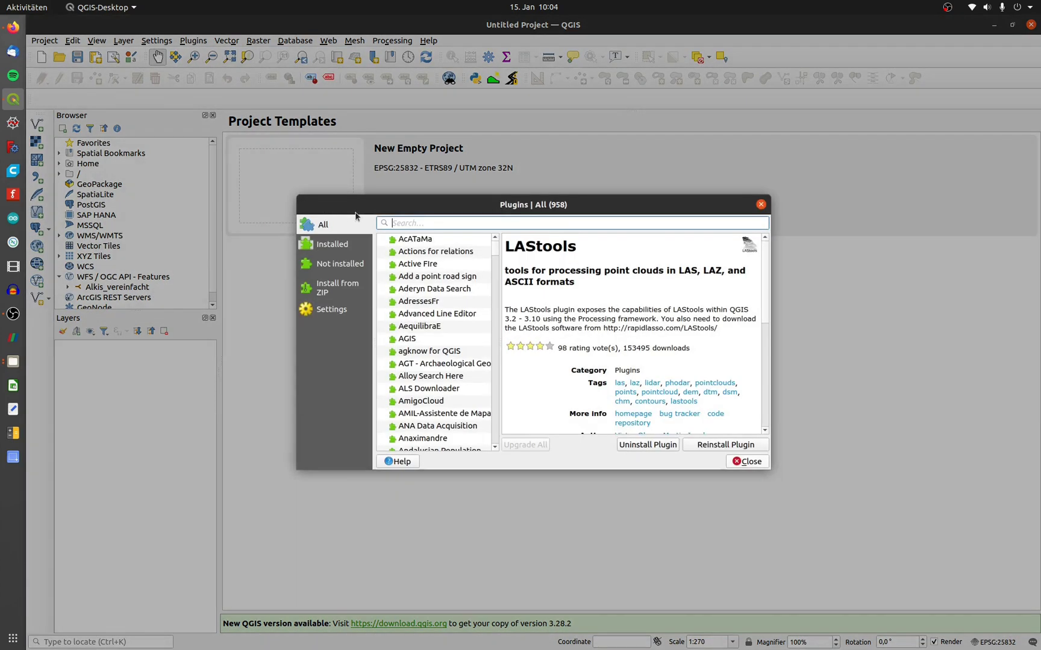
type("lastool")
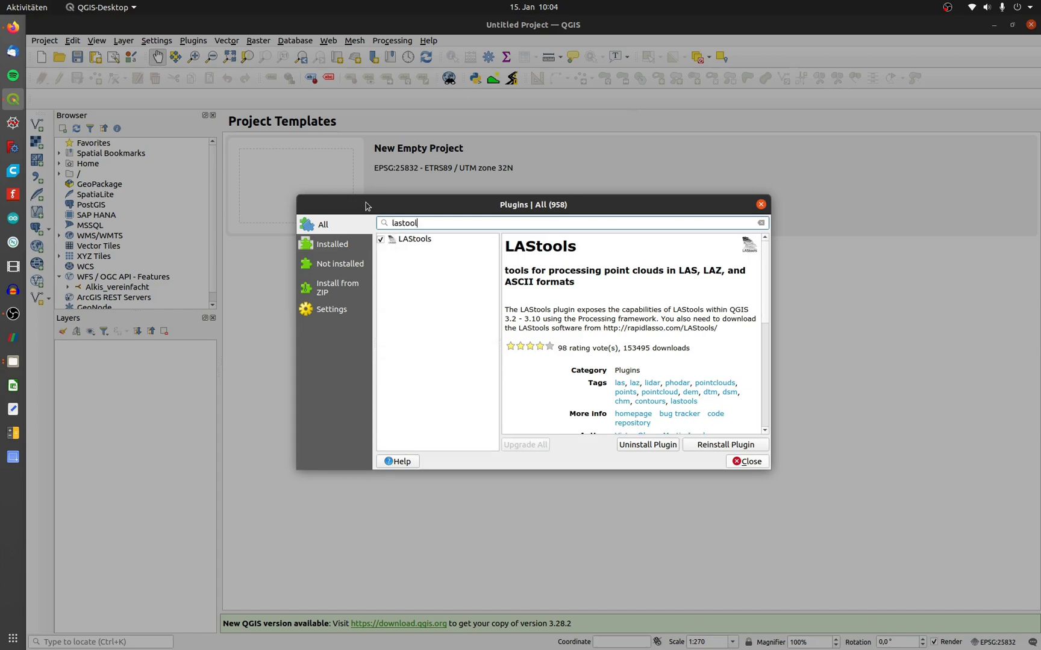
left_click(414, 240)
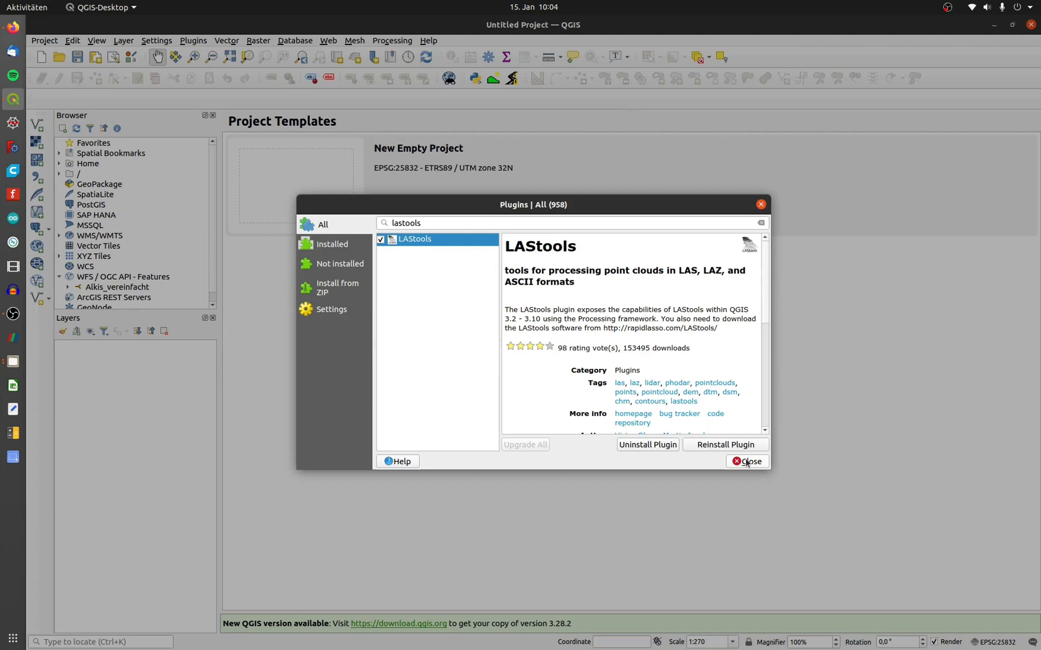
left_click(752, 461)
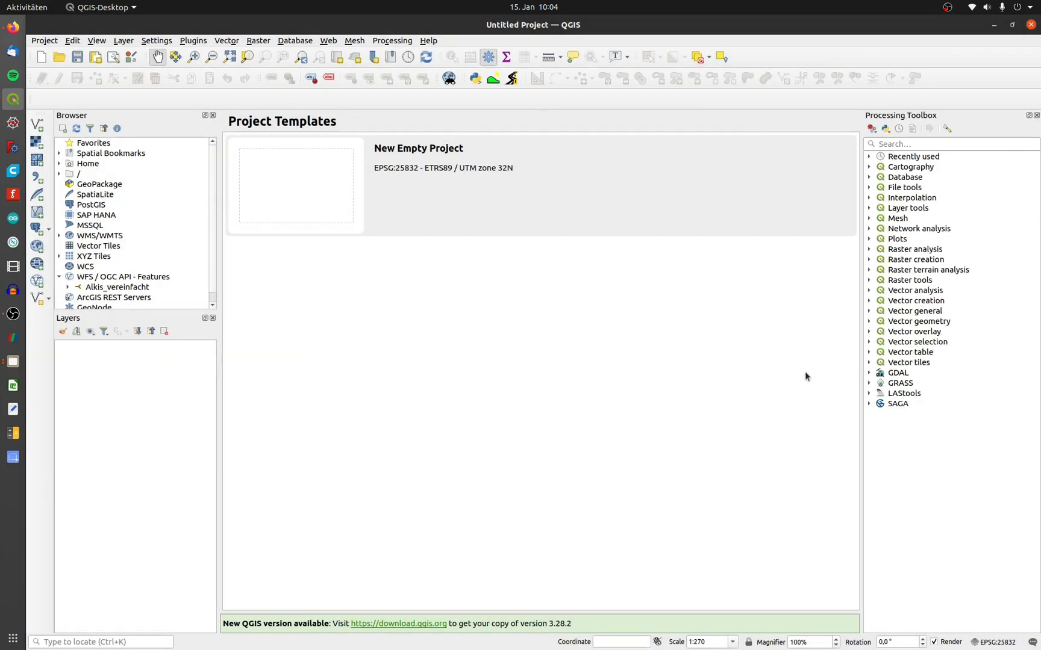
left_click(904, 392)
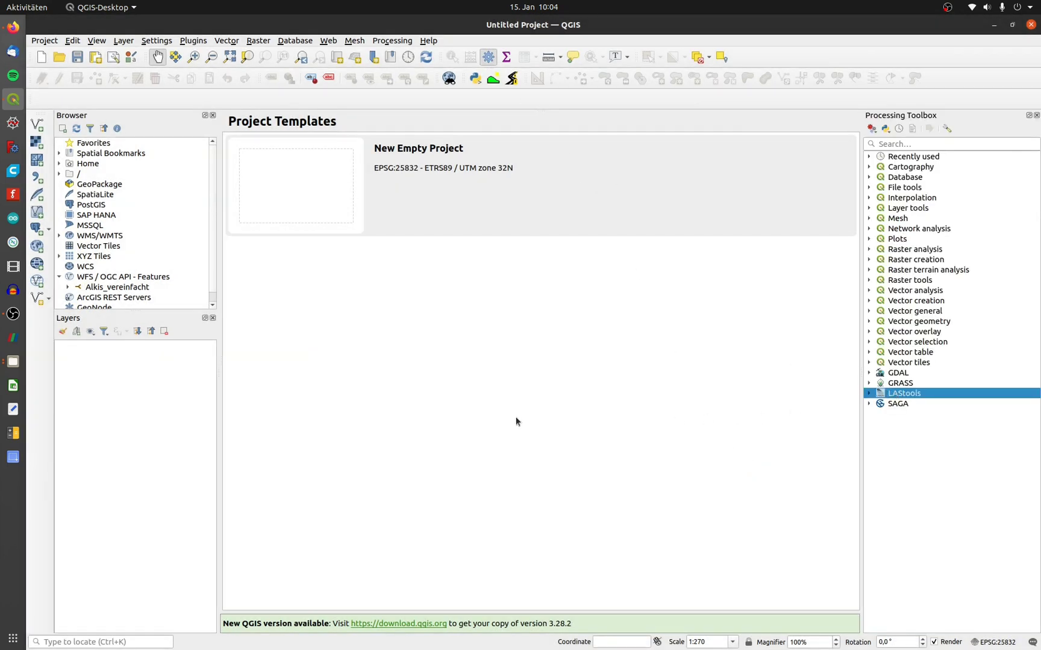
mouse_move(437, 419)
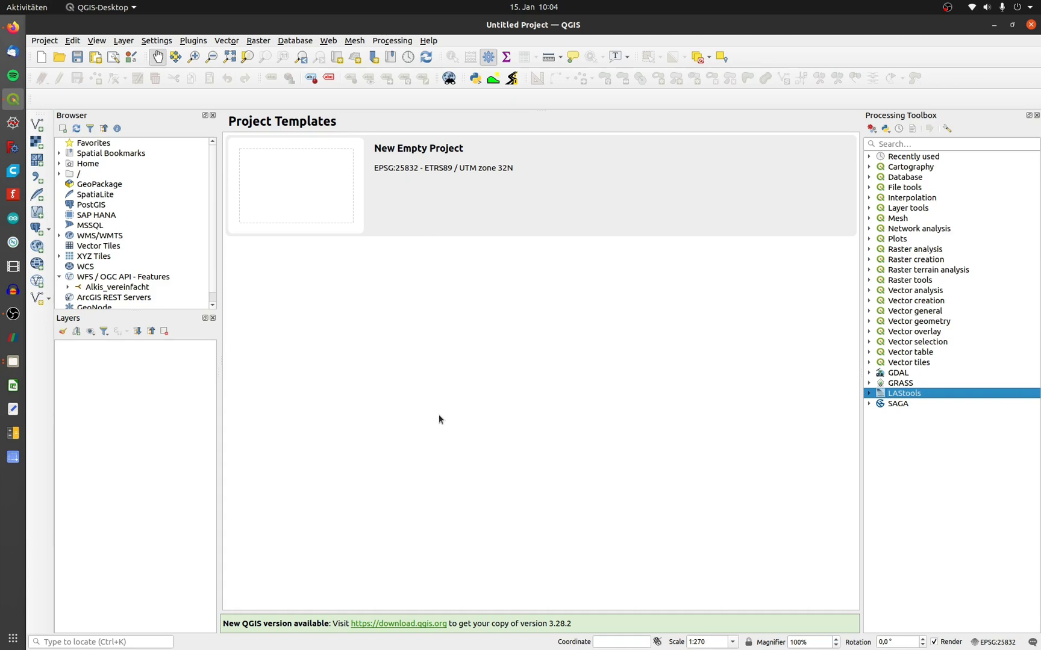
key("ctrl+alt+t")
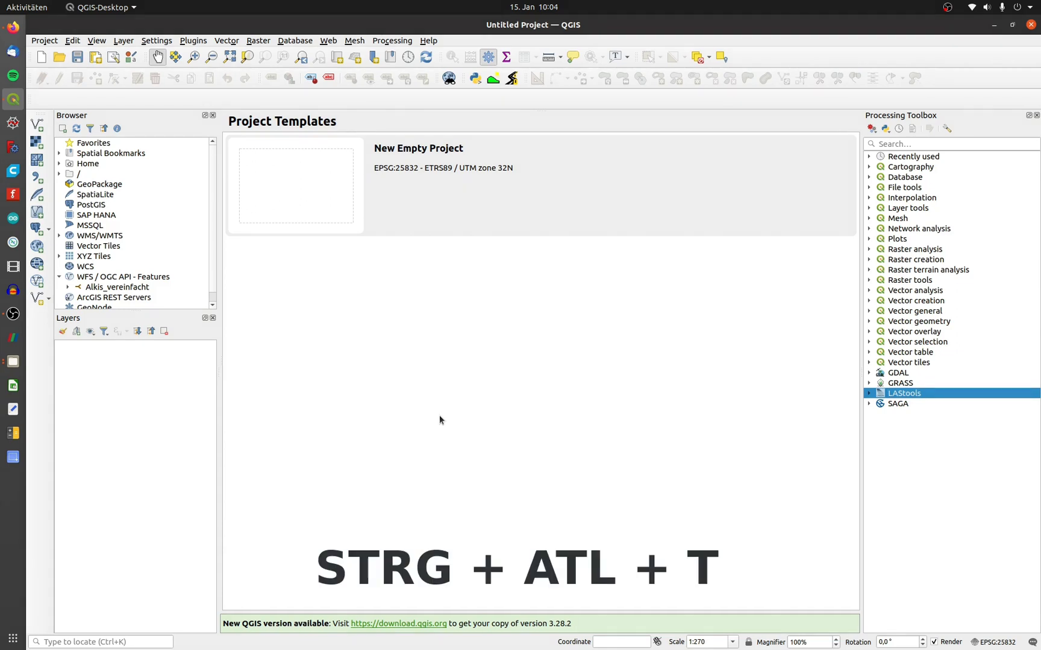
Enter 'sudo apt install wine64' in a new terminal window.
key("ctrl+alt+t")
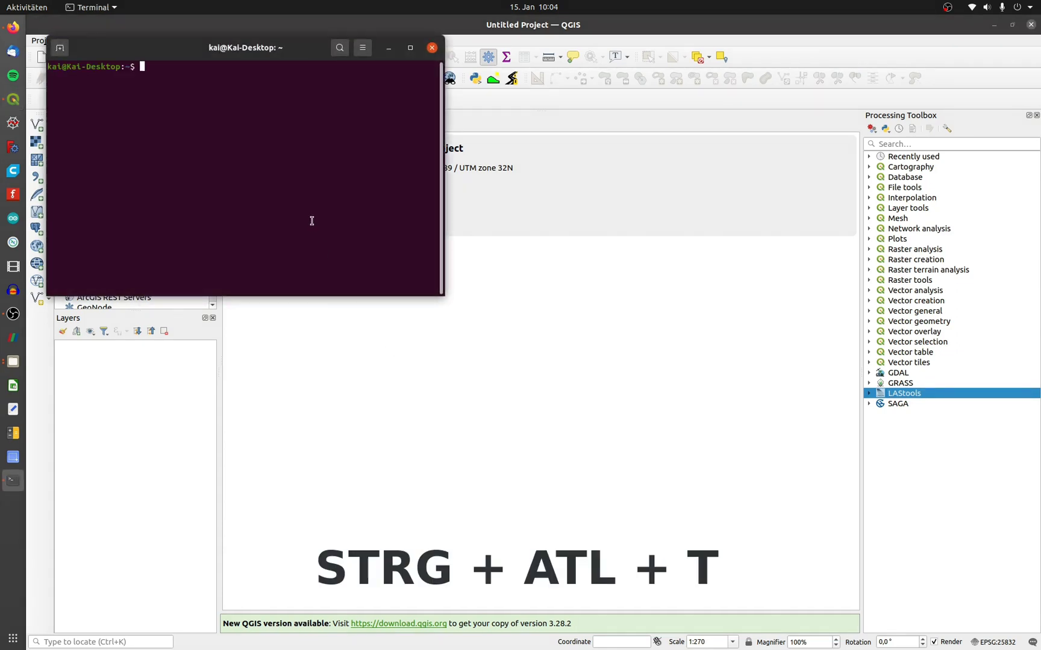
type("sudo")
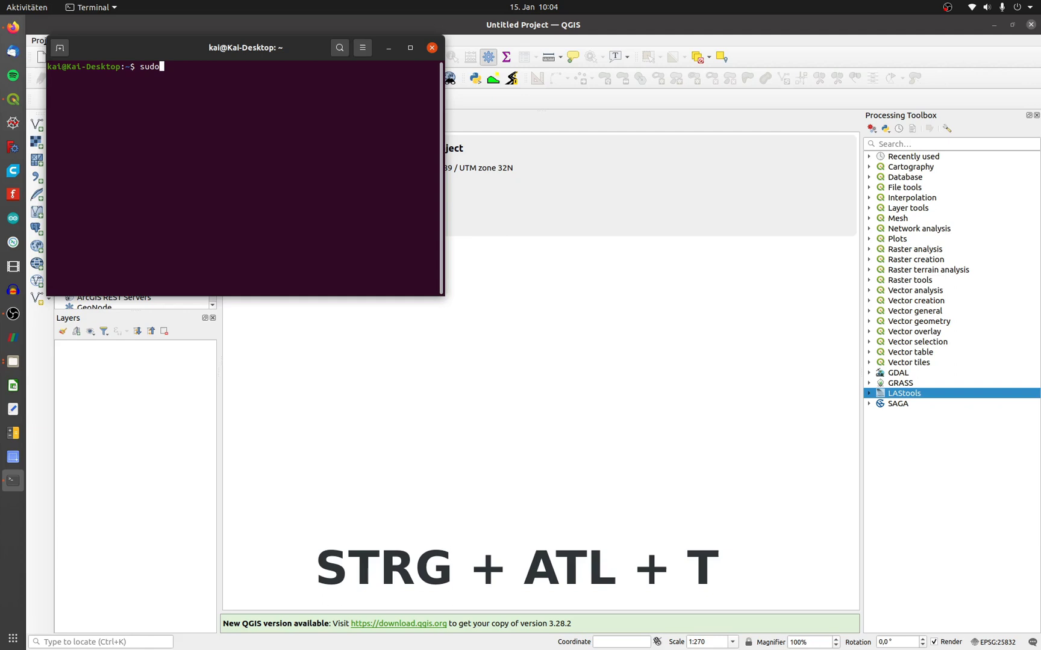
type("apt install")
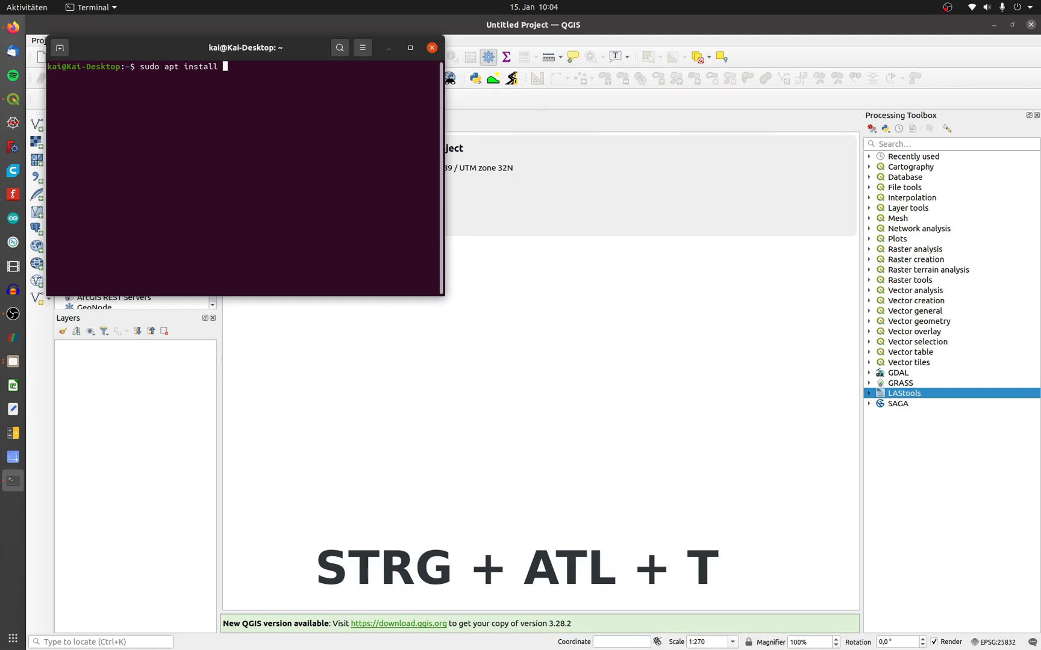
type("wine64")
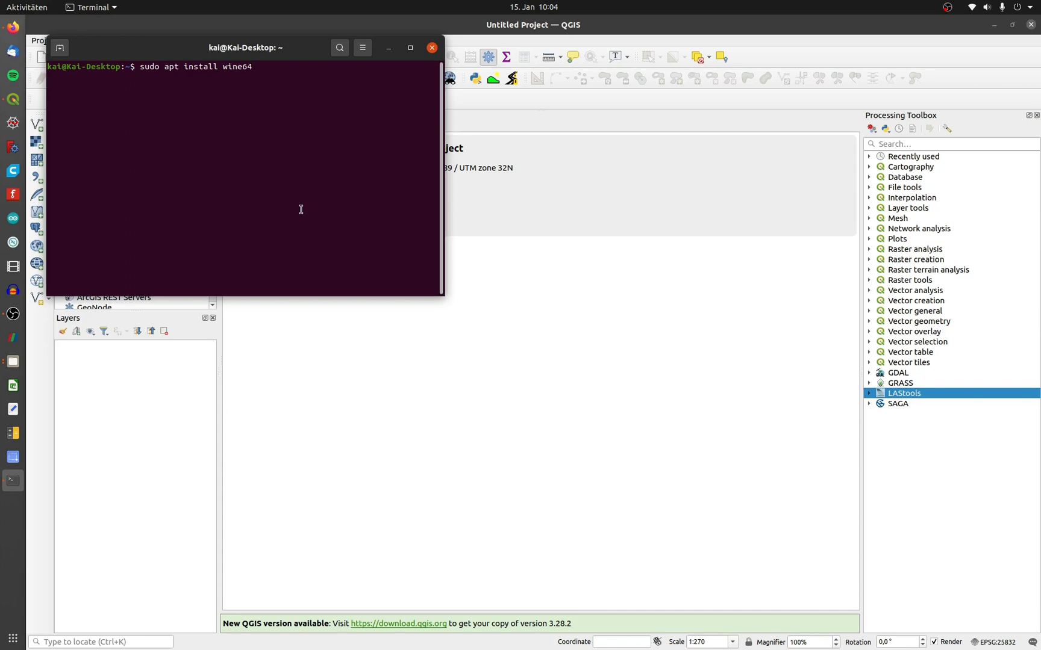
Bring up the LAStools download page, then the profile and Downloads file windows.
left_click(430, 47)
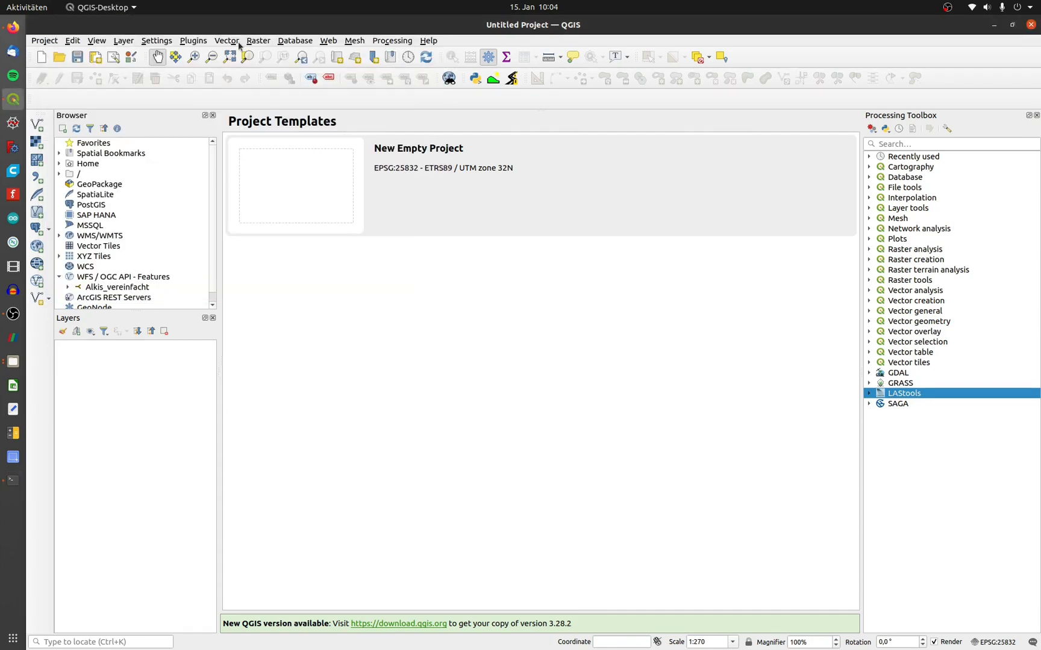
left_click(12, 50)
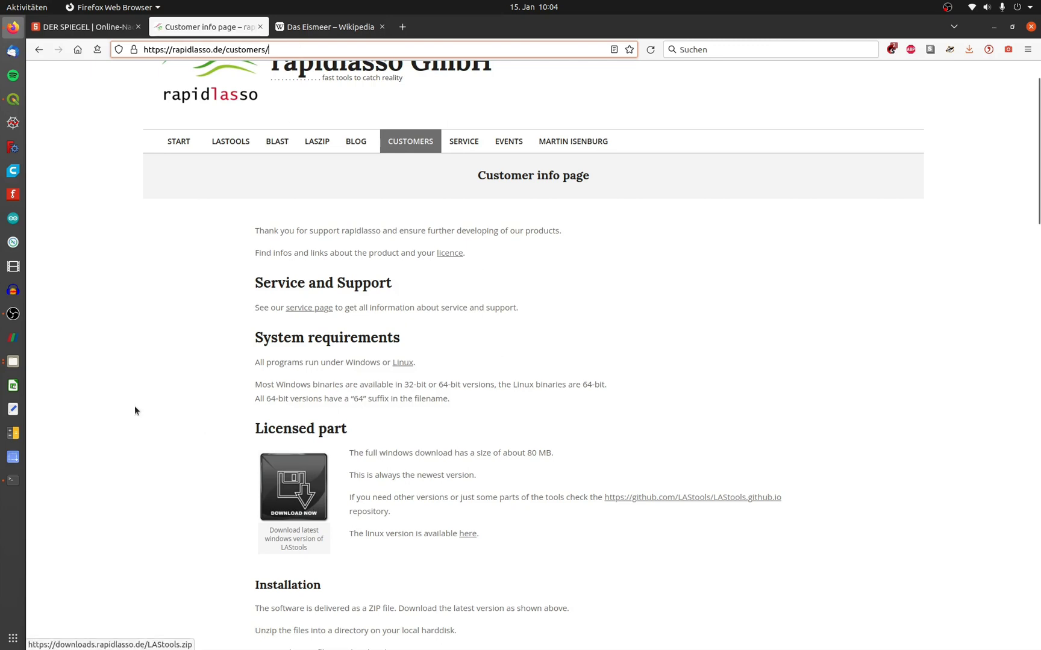
left_click(12, 360)
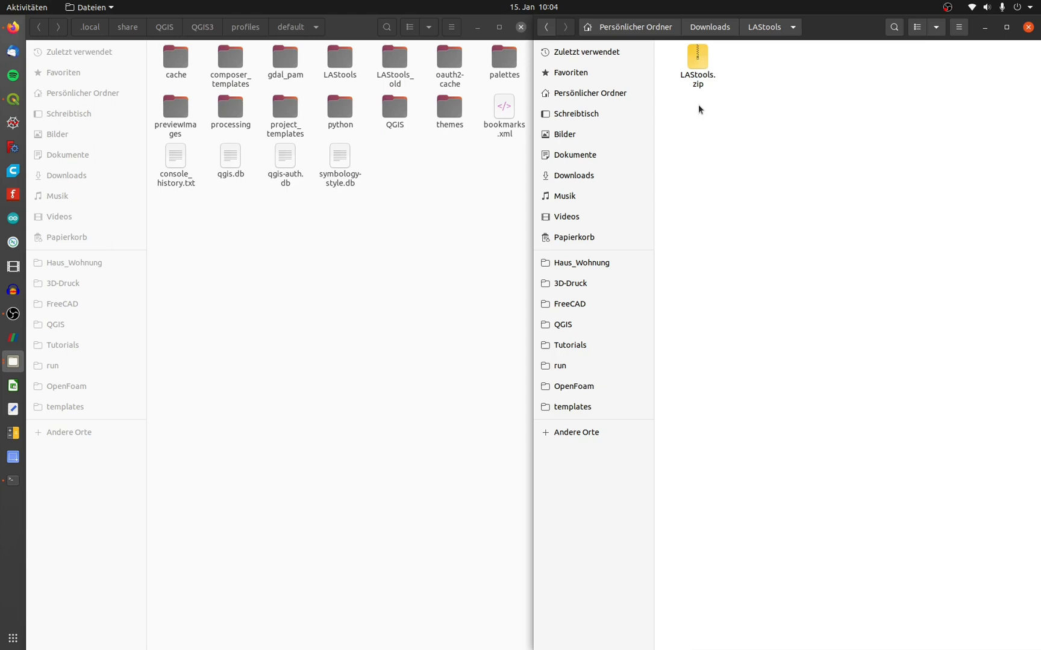
Extract LAStools.zip from its context menu, then close Files and return to QGIS.
right_click(697, 60)
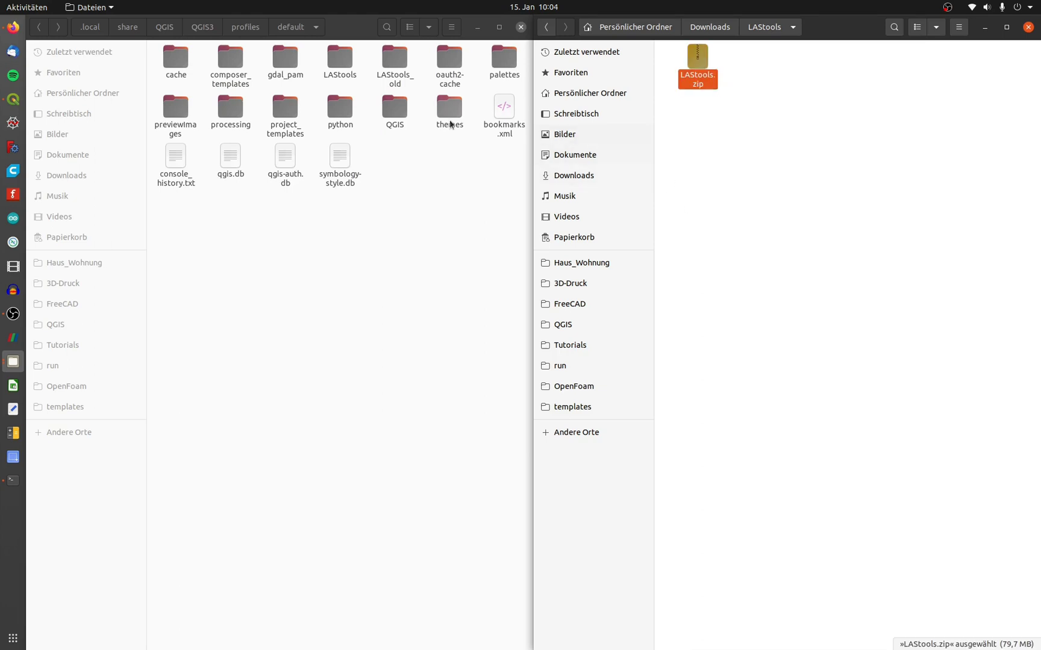
left_click(311, 284)
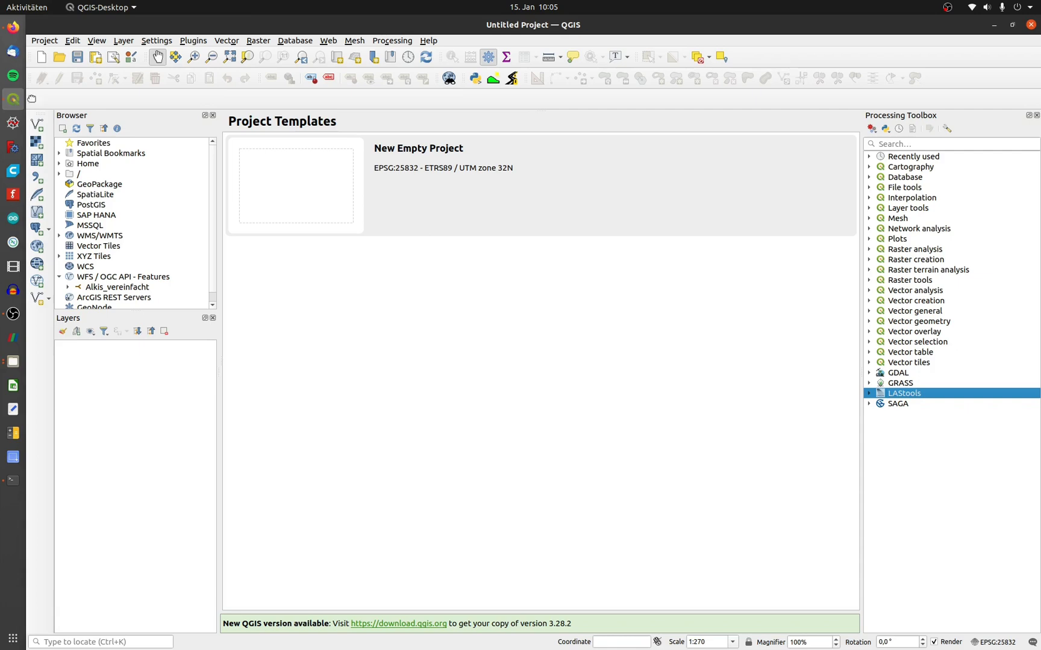
Activate the LAStools provider with the profile LAStools folder and Wine folder /usr/bin.
left_click(156, 40)
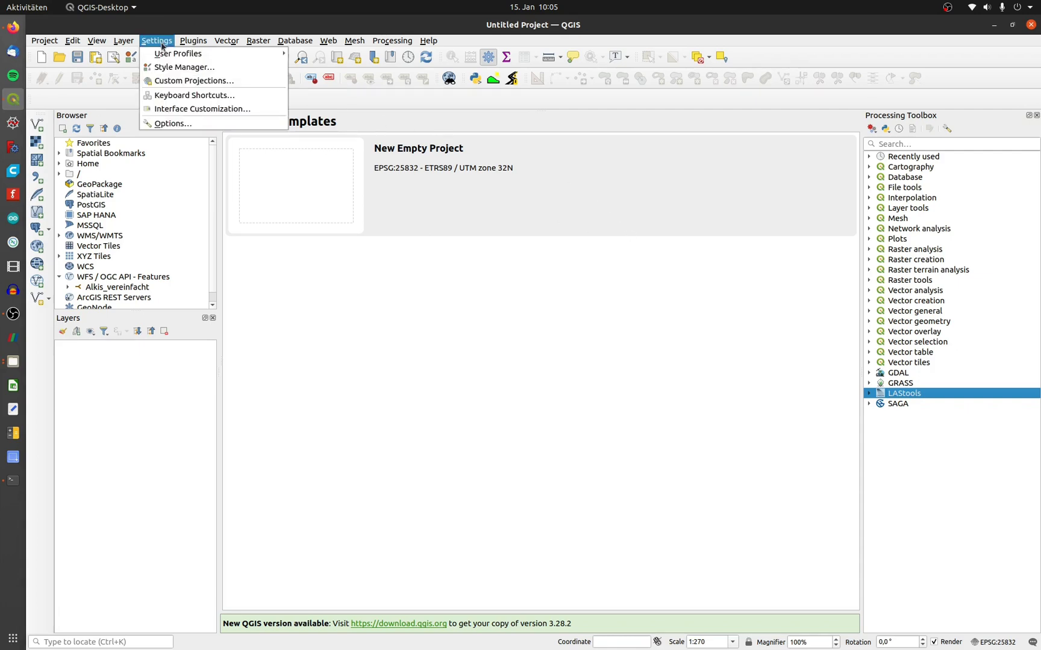
left_click(173, 123)
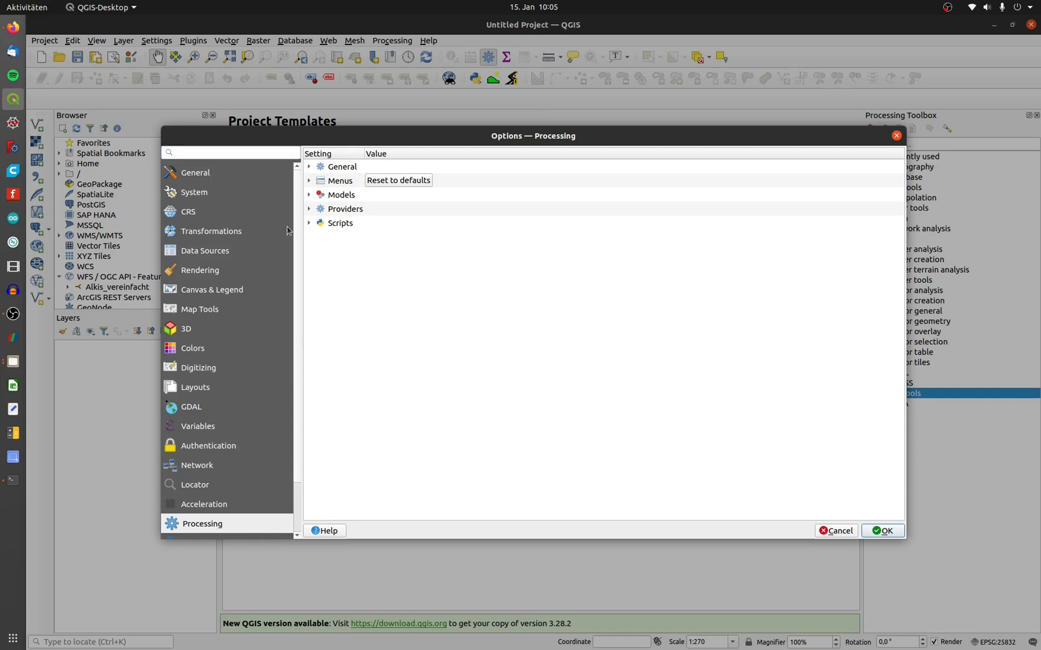
left_click(308, 209)
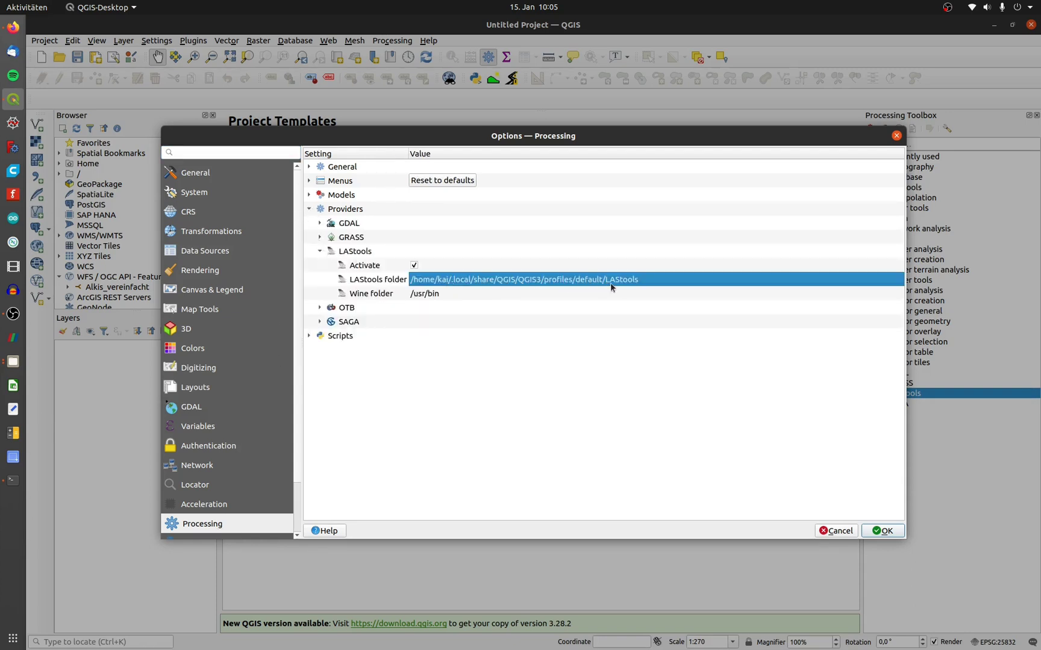
mouse_move(633, 286)
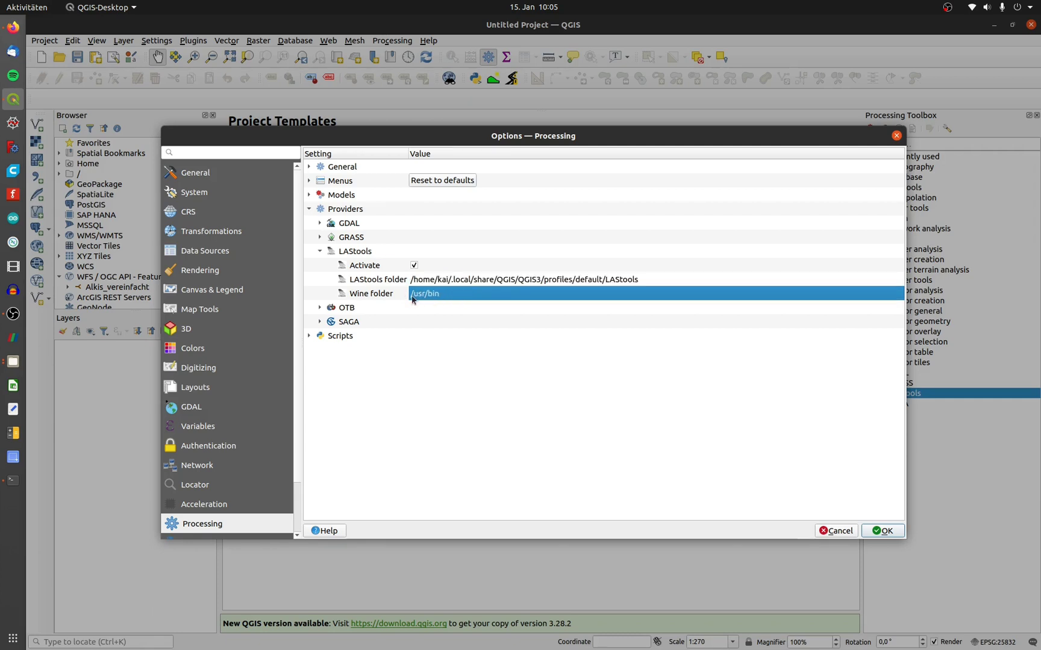
mouse_move(435, 300)
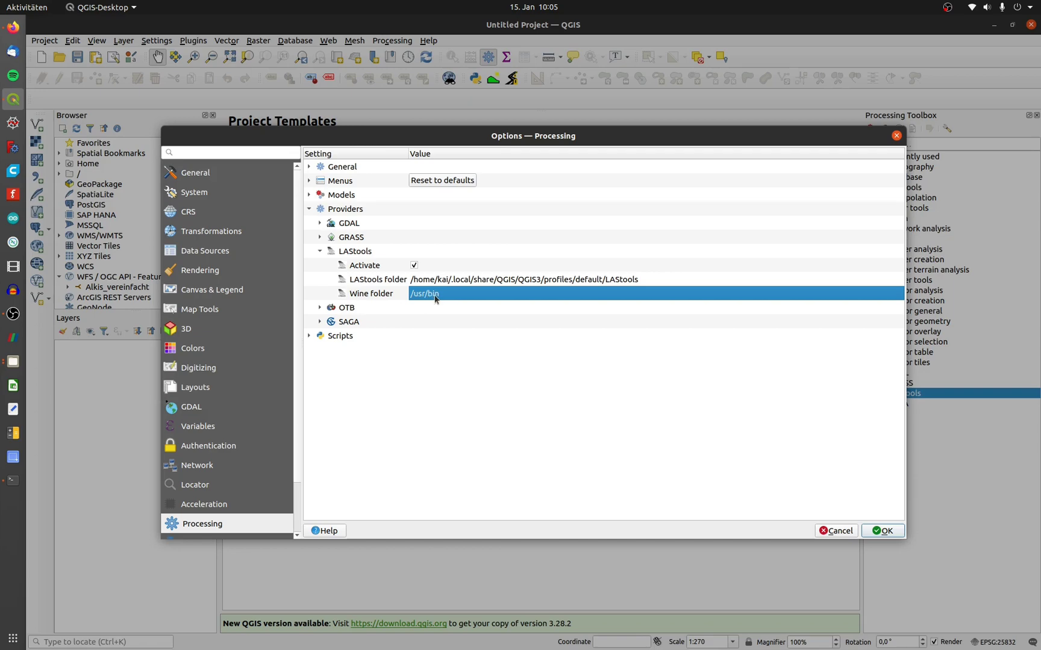
mouse_move(714, 435)
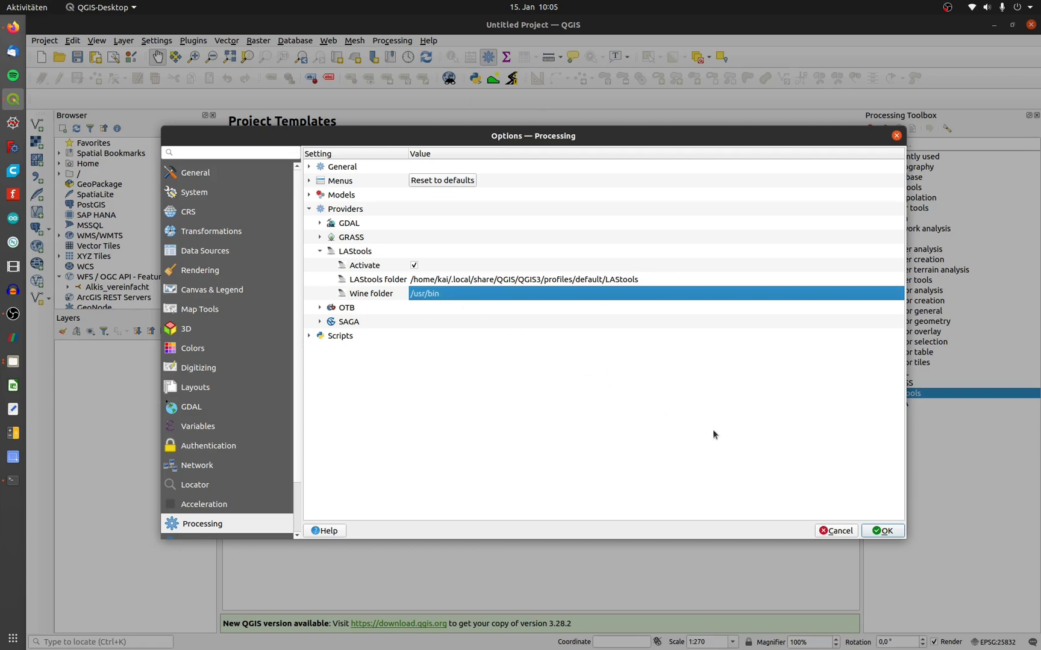
left_click(882, 530)
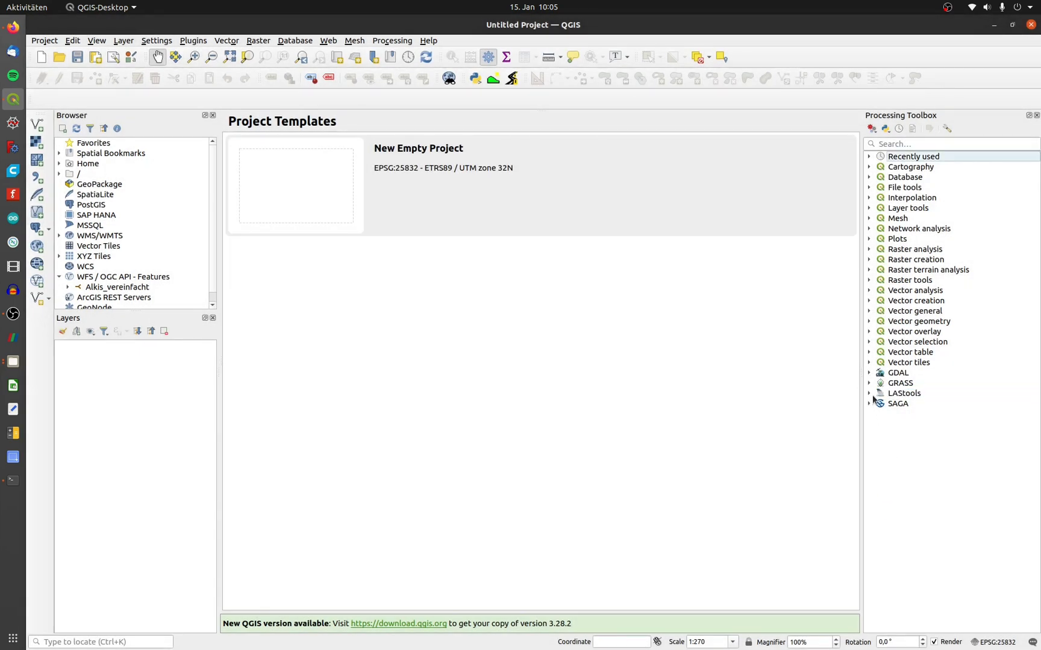
Run lasview on 3dm_32_341_5678_1_nw.laz and close the point cloud viewer.
left_click(869, 392)
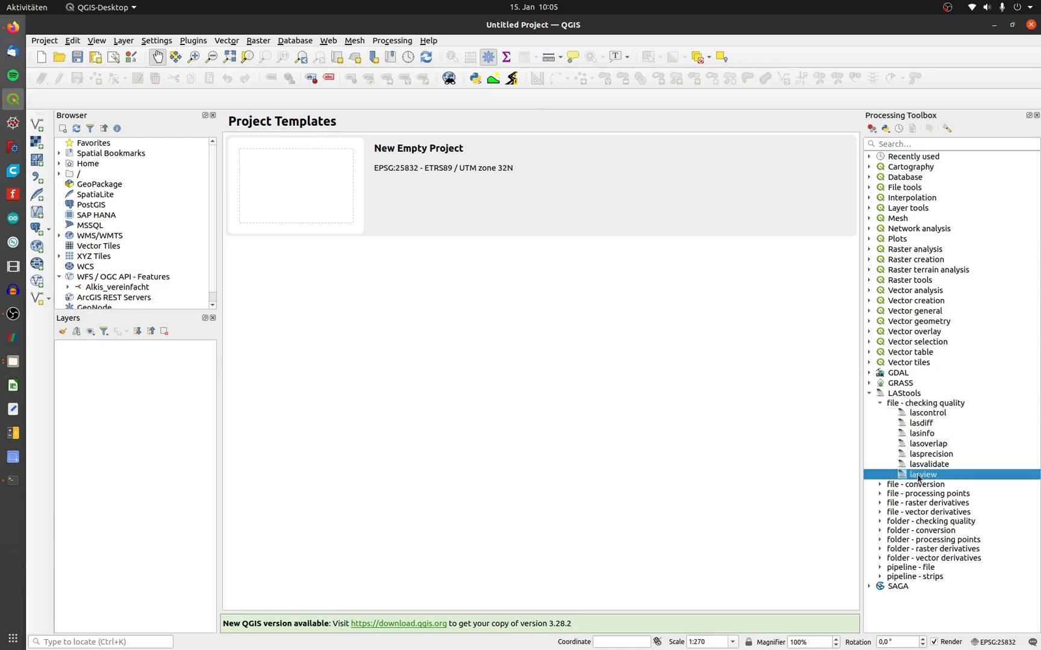
double_click(922, 474)
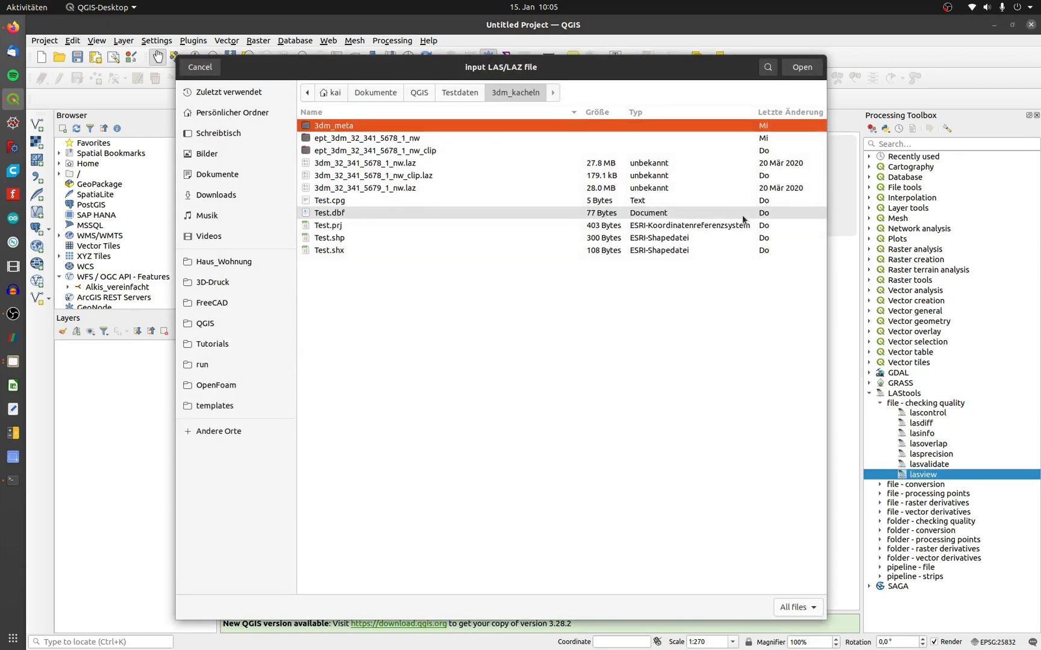
left_click(800, 67)
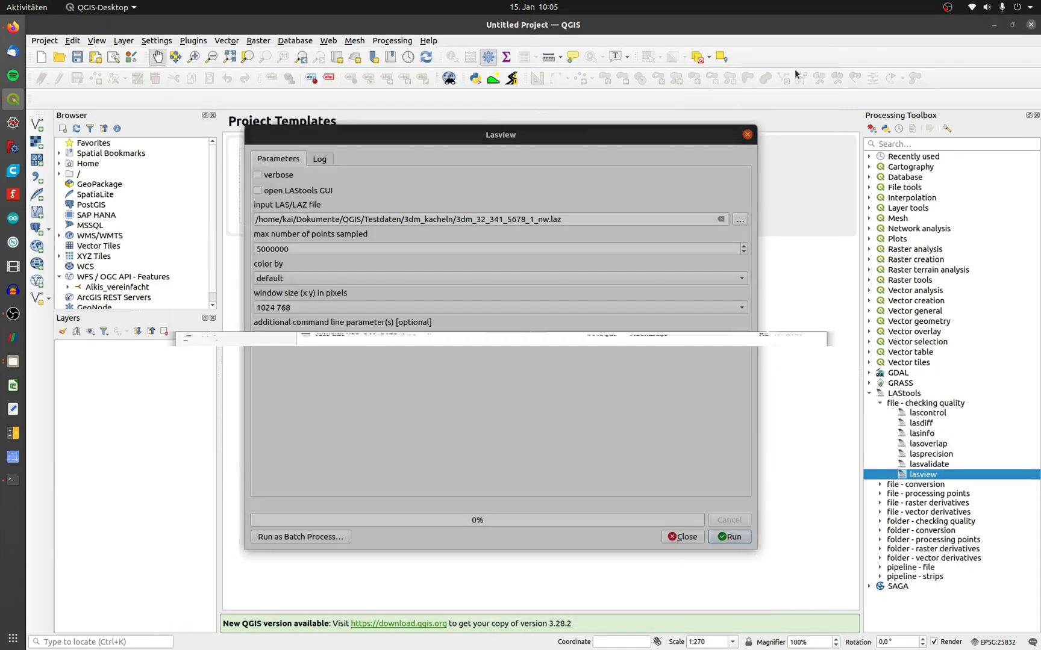
left_click(728, 536)
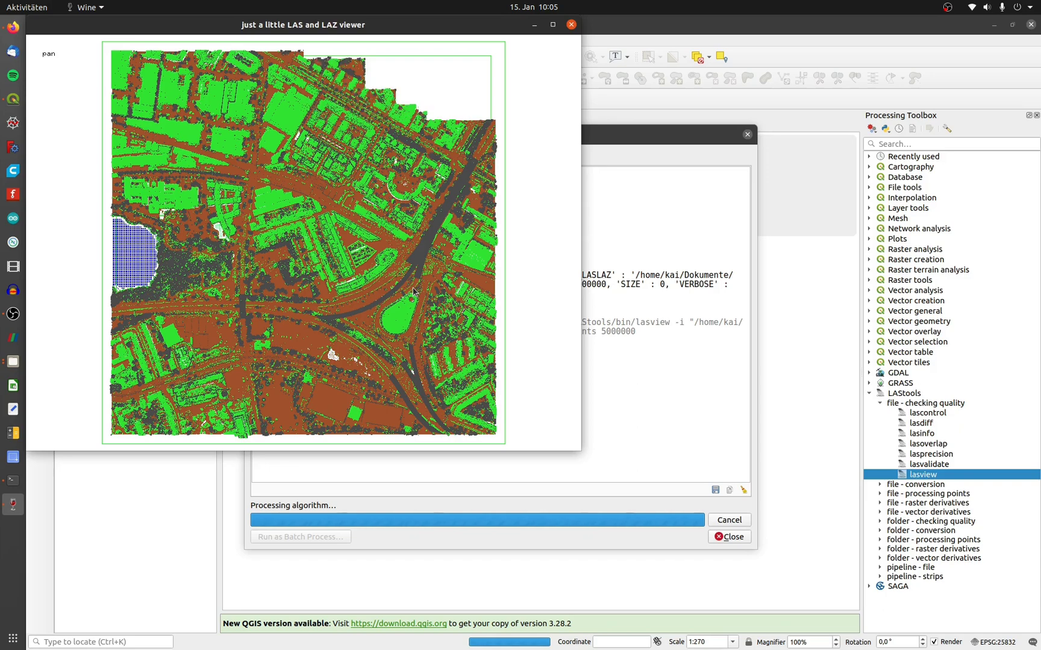
left_click(570, 25)
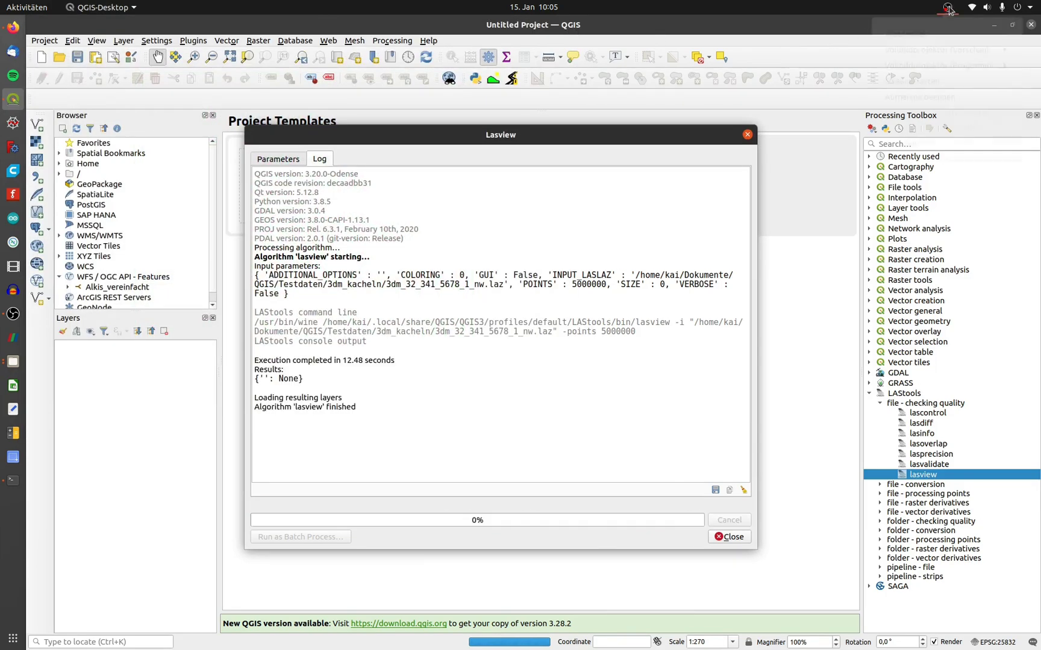